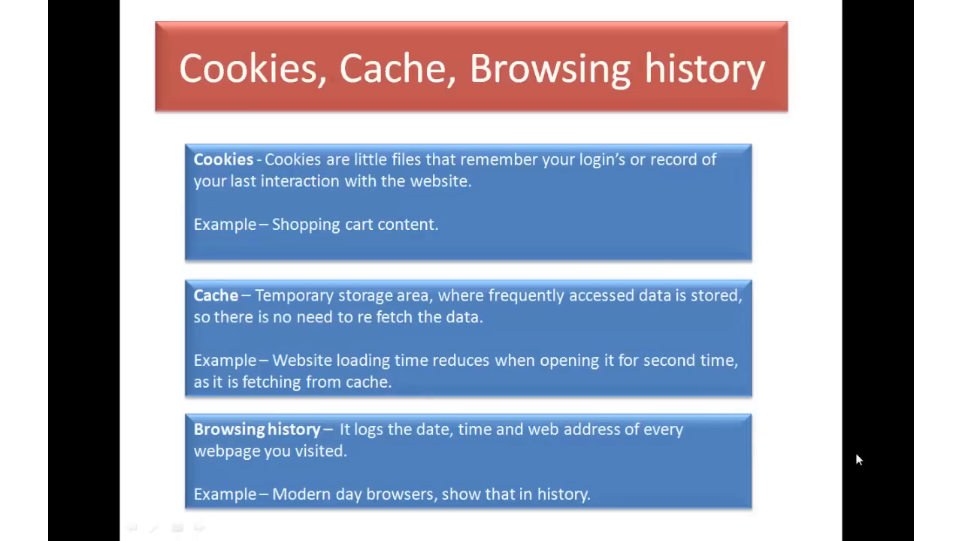
mouse_move(475, 404)
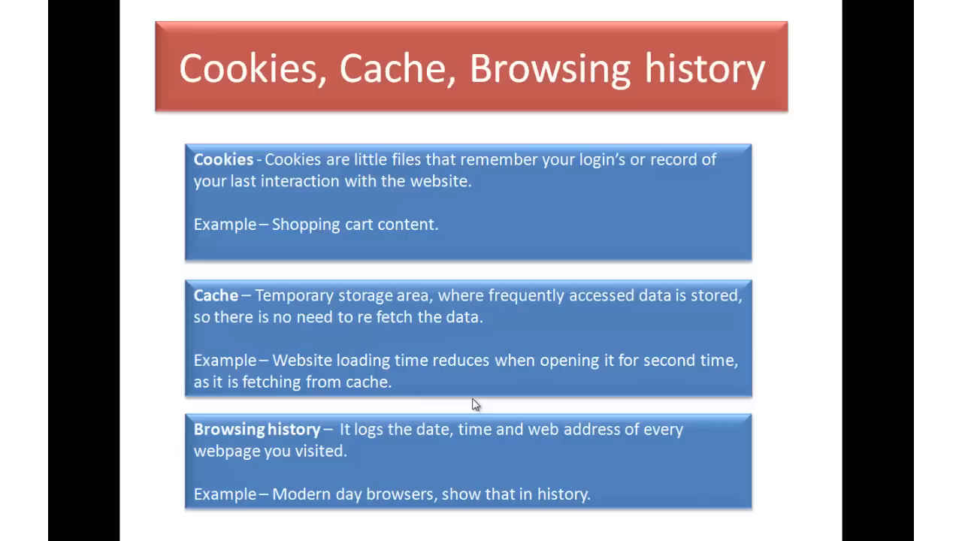
- Open the History page from the Chrome menu
key(Right)
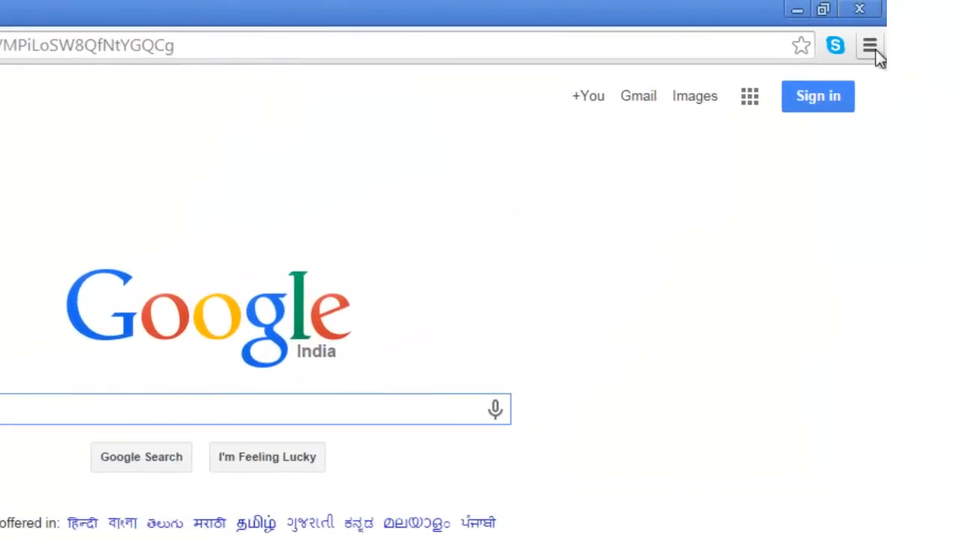
mouse_move(870, 45)
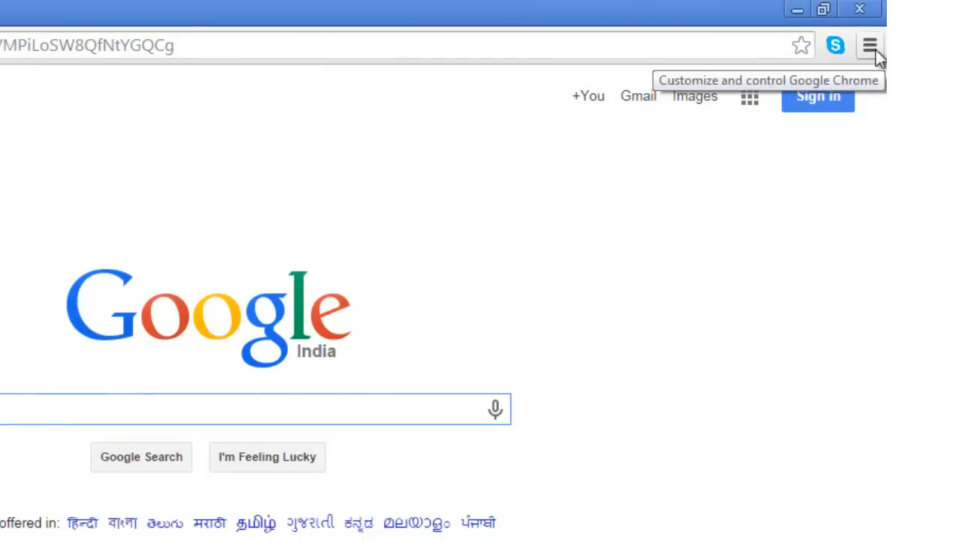
click(869, 45)
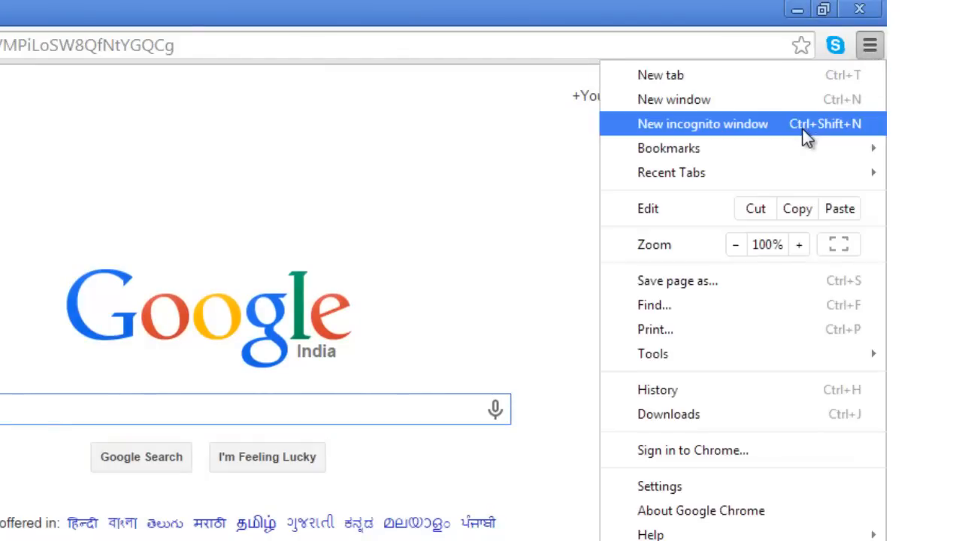
mouse_move(709, 389)
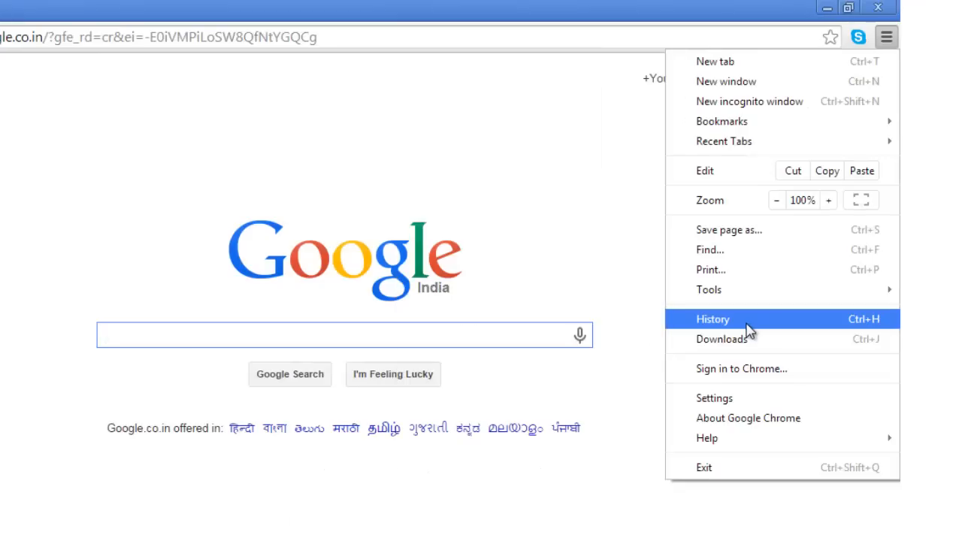
click(712, 318)
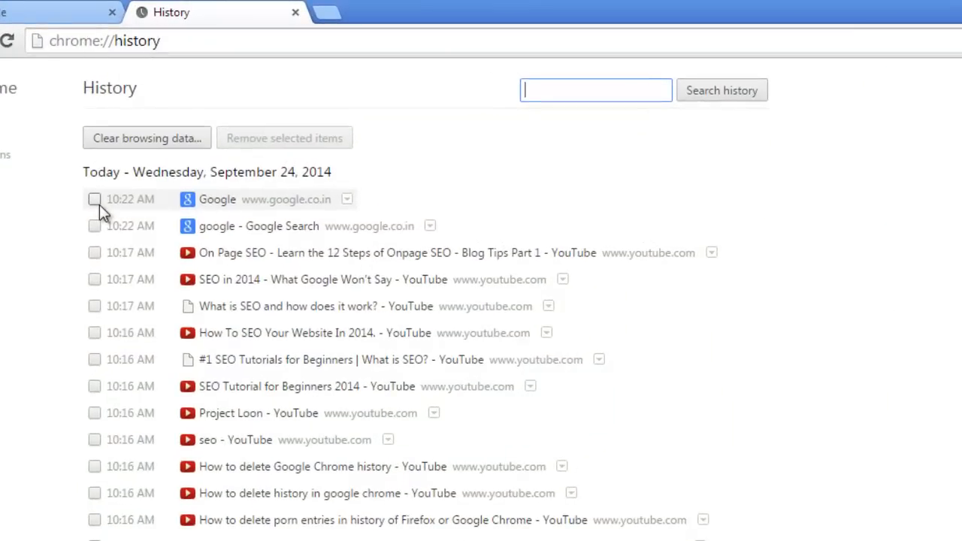
- Tick the Google and On Page SEO history entries and start clearing browsing data
click(93, 198)
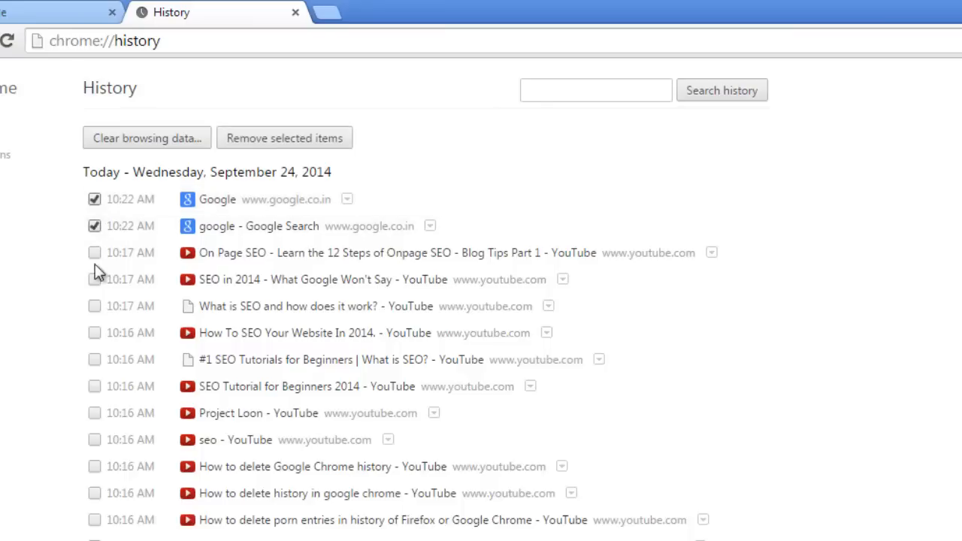
click(93, 253)
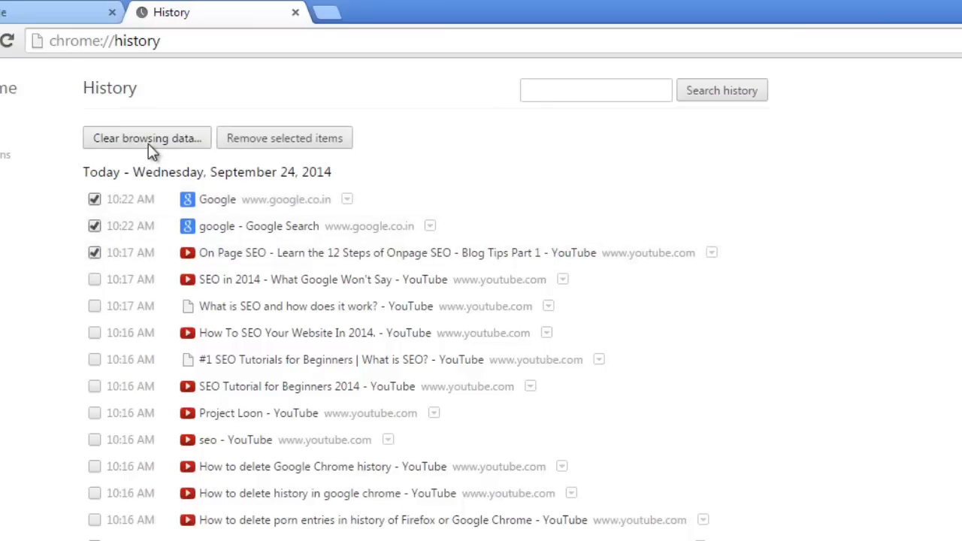
click(147, 139)
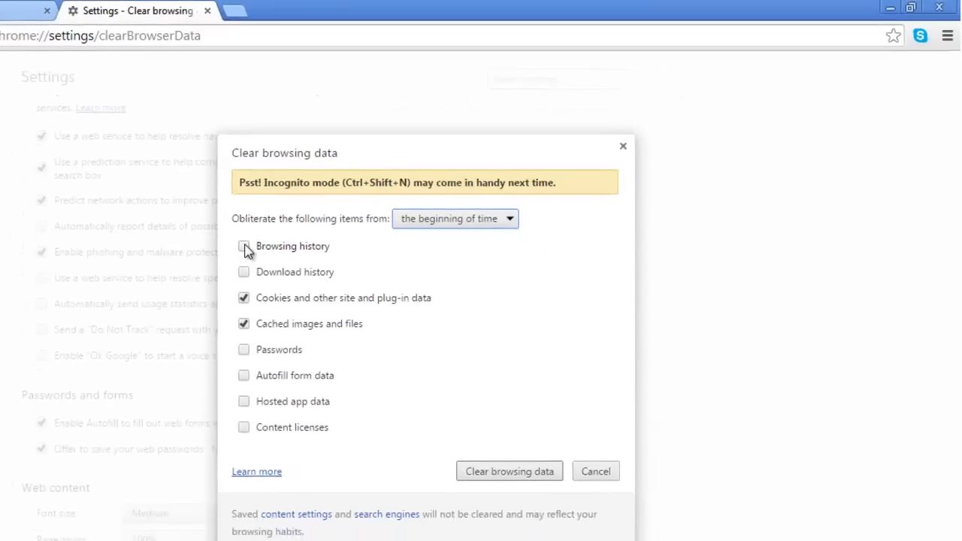
- Clear browsing history, cookies and cached files from the beginning of time
click(244, 246)
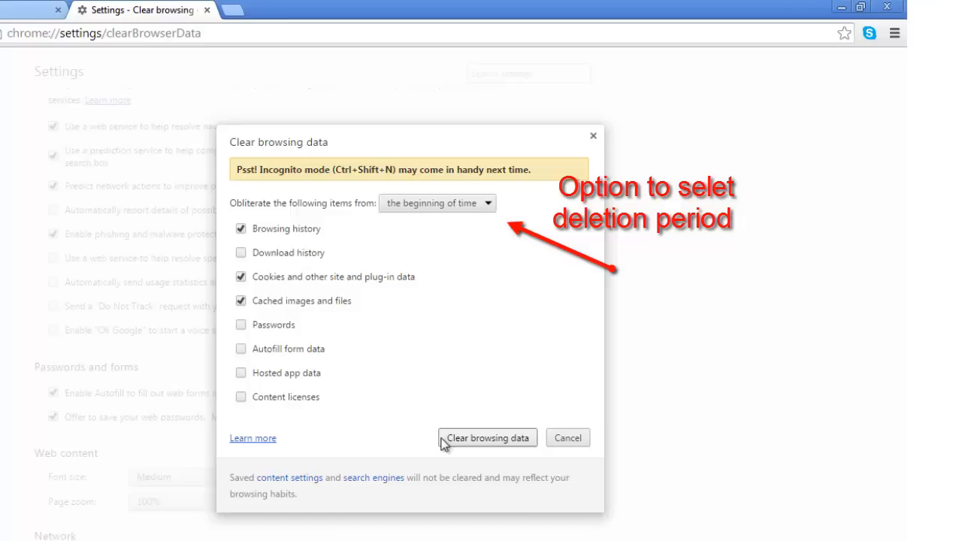
click(487, 437)
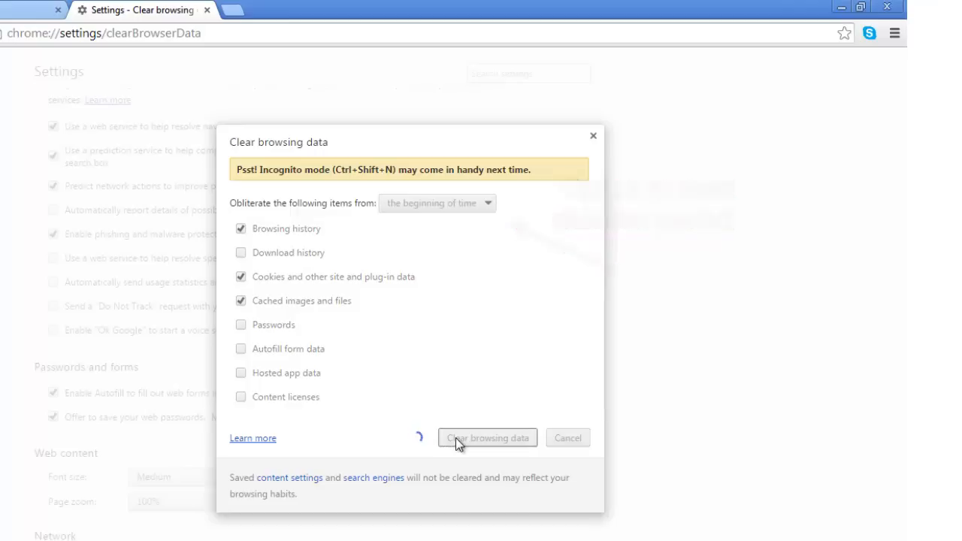
click(487, 437)
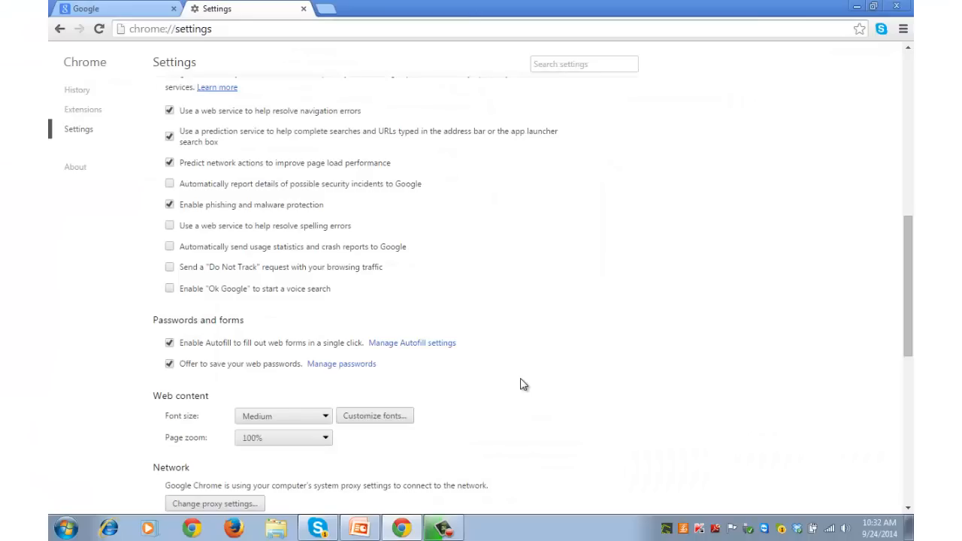
mouse_move(902, 31)
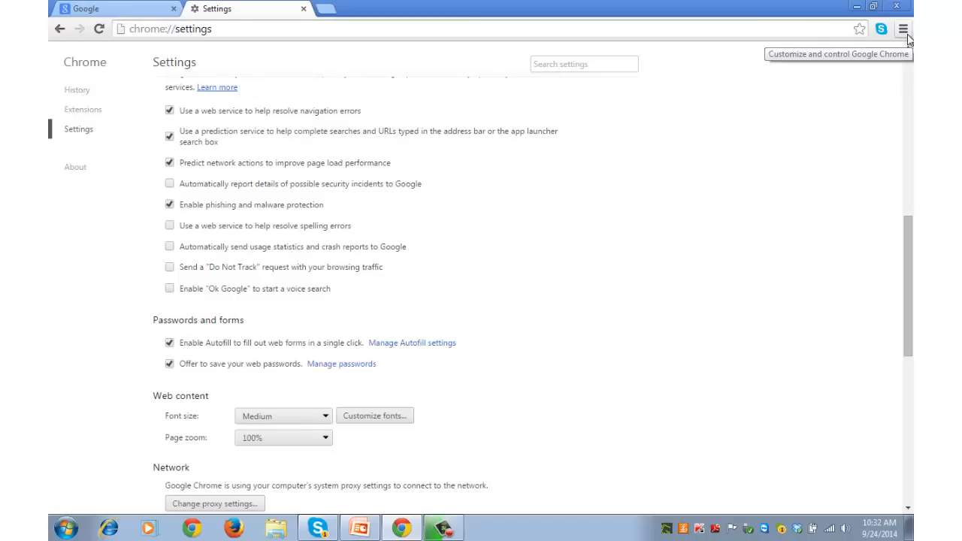
- Reopen Clear browsing data via Menu > Tools and set the range to 'the beginning of time'
click(902, 29)
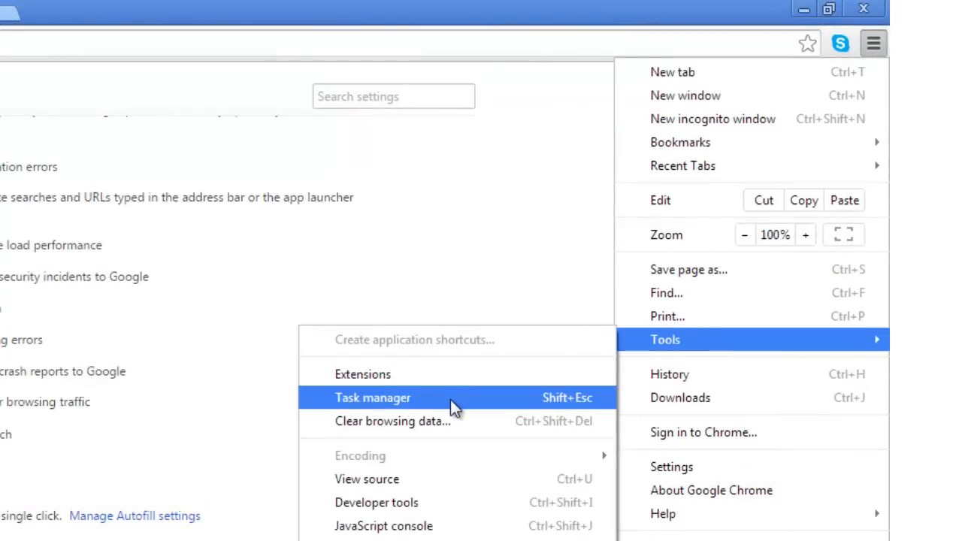
click(392, 421)
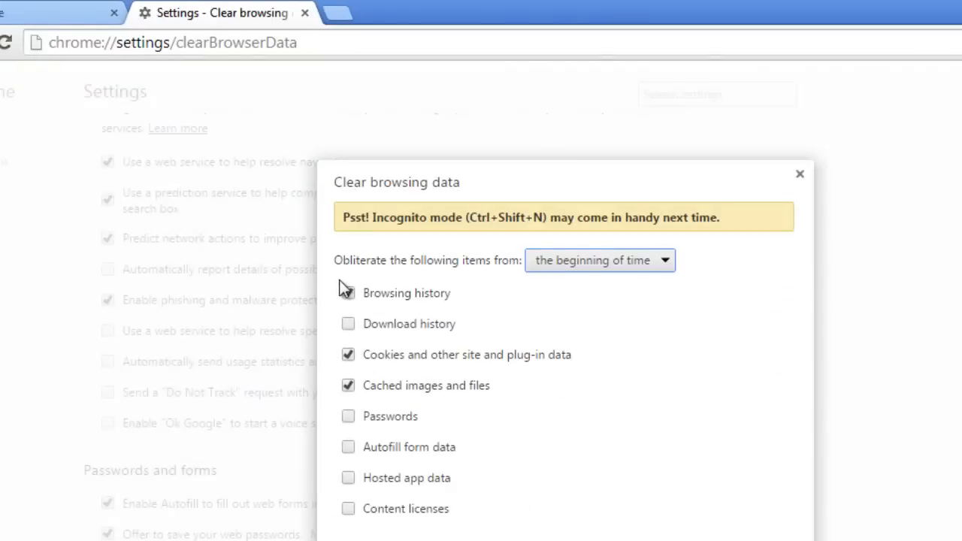
click(348, 293)
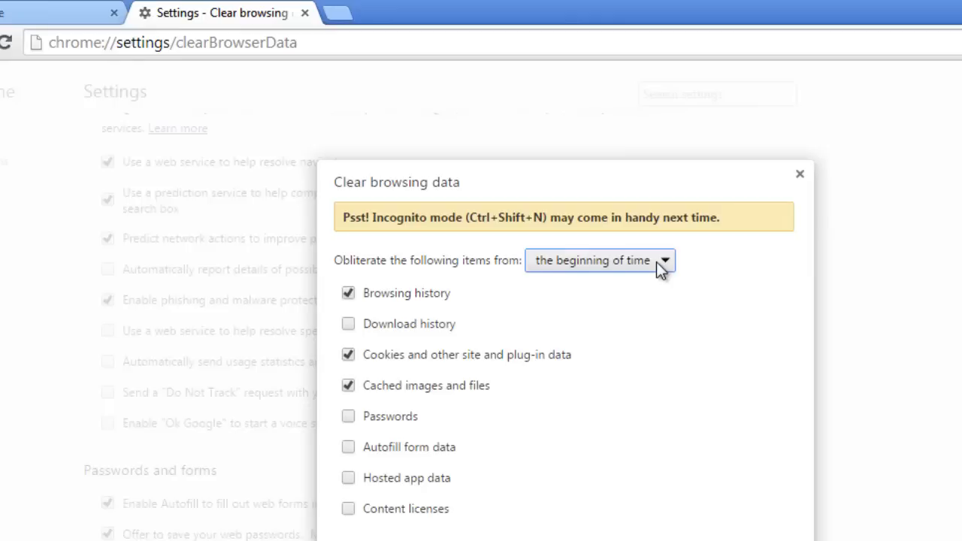
click(598, 260)
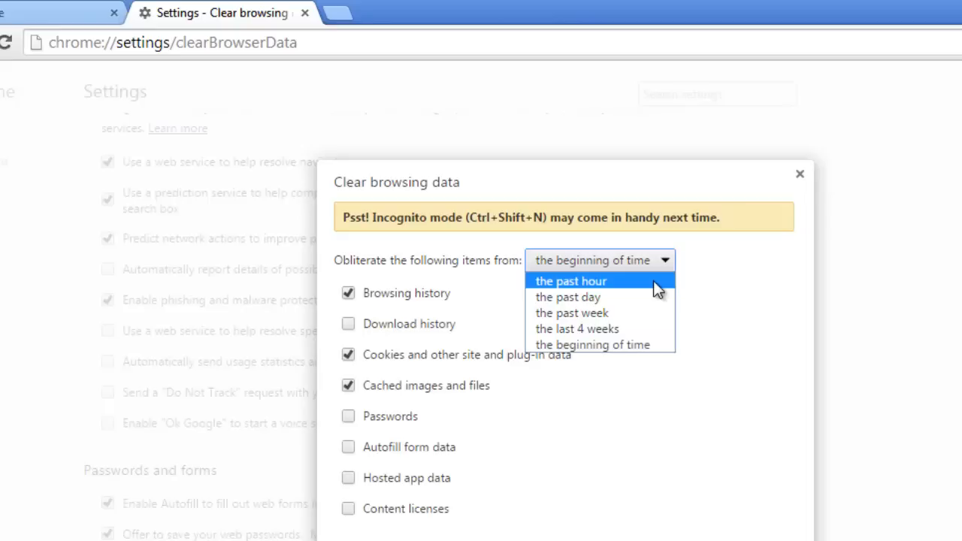
mouse_move(639, 312)
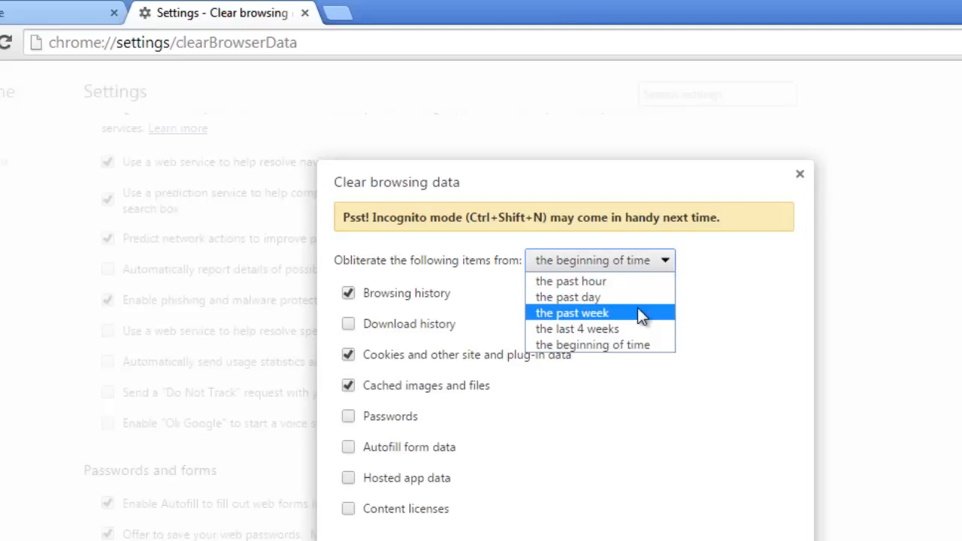
mouse_move(637, 344)
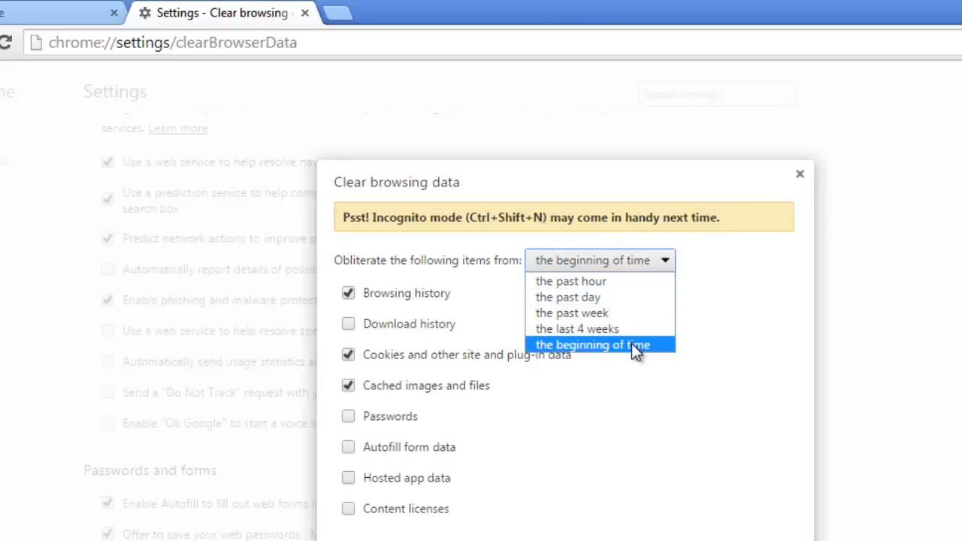
click(592, 344)
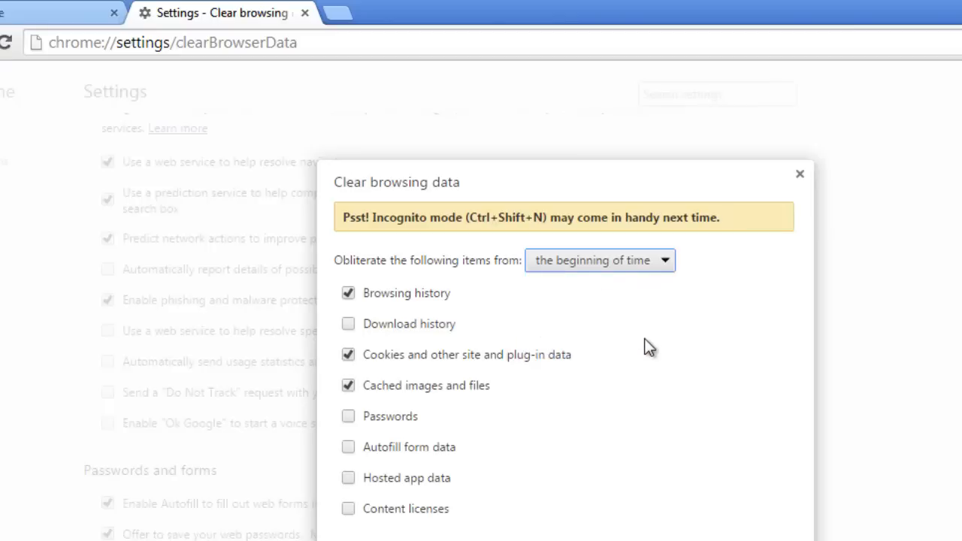
- Clear only cookies and cached images and files, leaving browsing history unticked
click(349, 293)
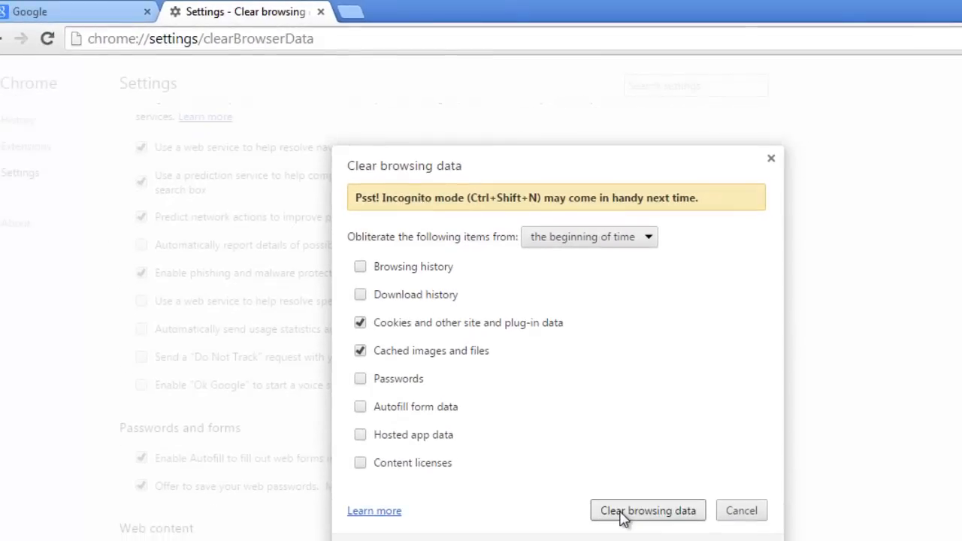
click(647, 511)
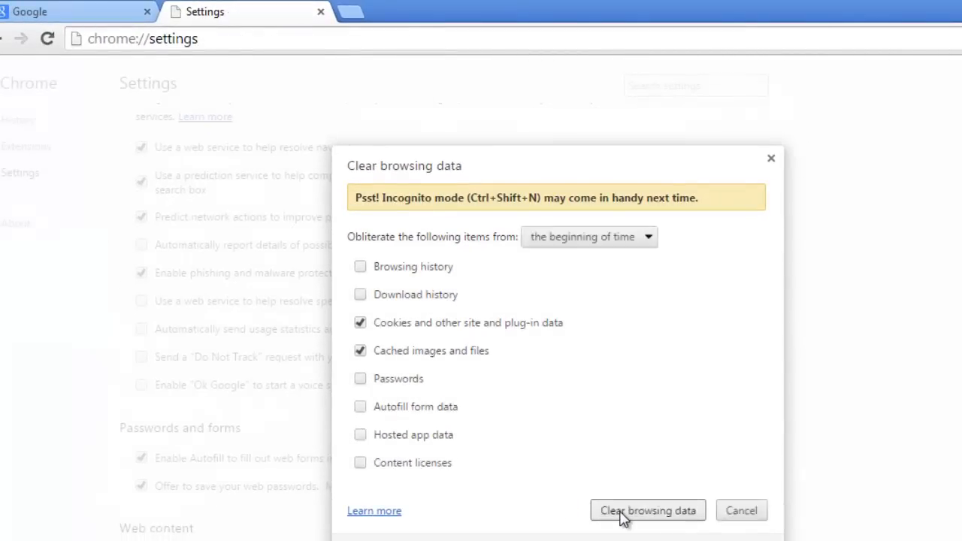
click(646, 511)
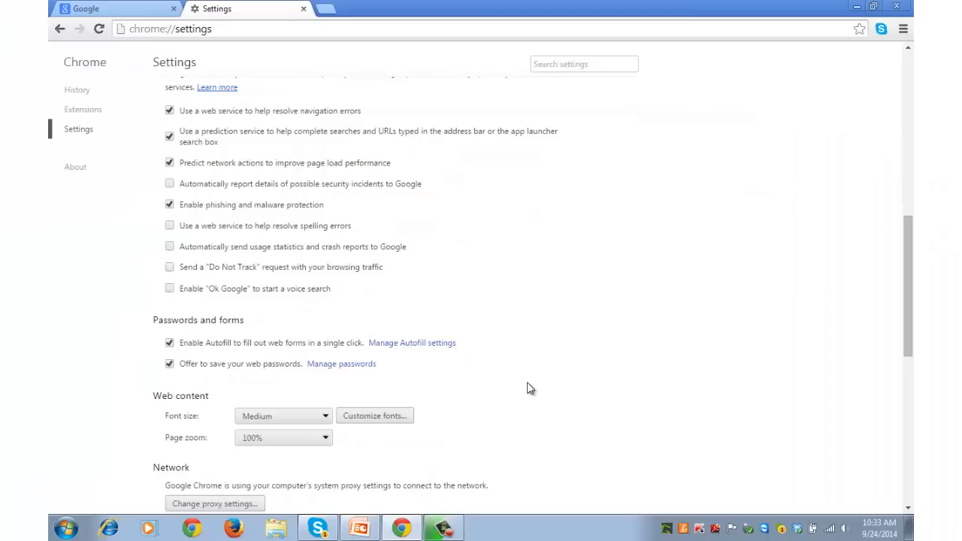